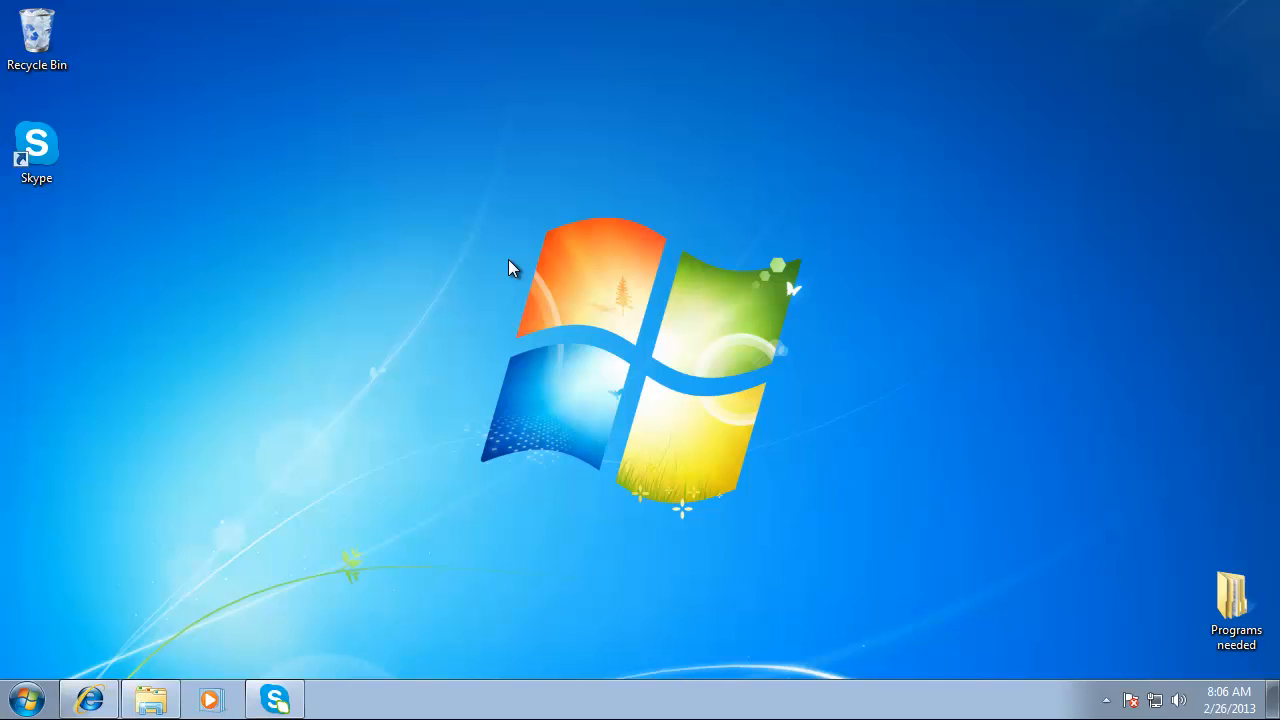
mouse_move(470, 290)
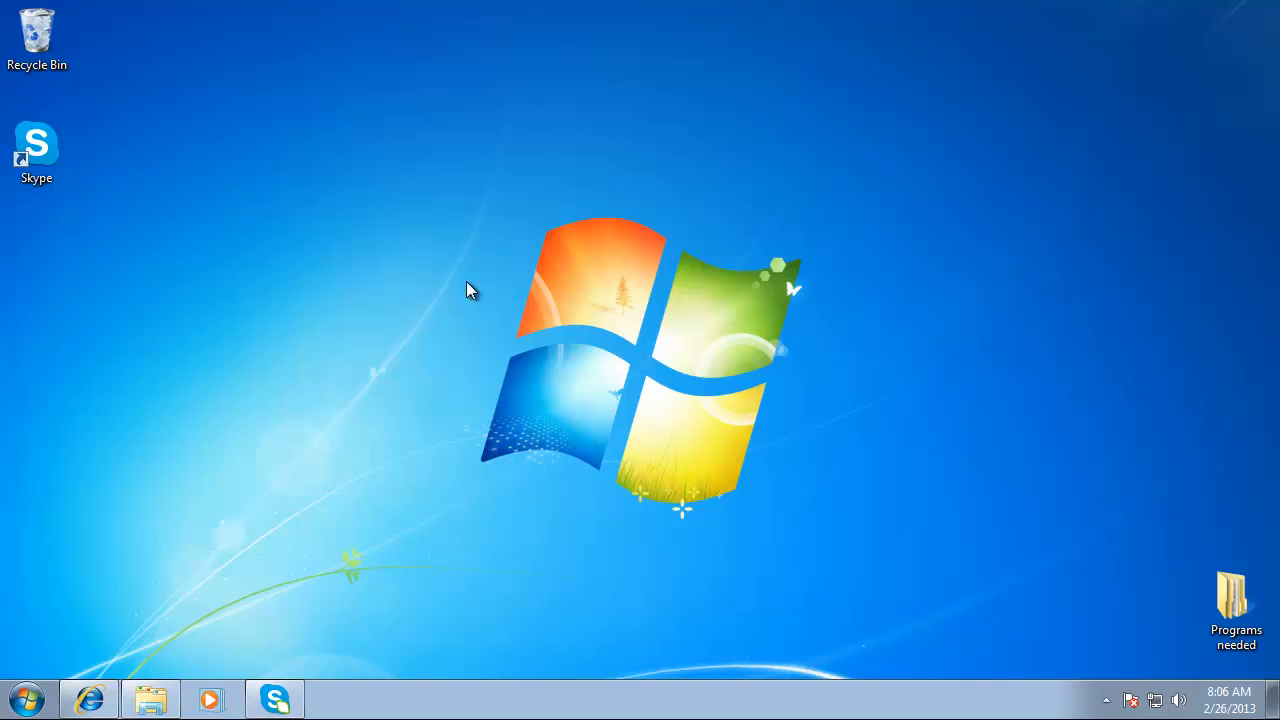
mouse_move(388, 362)
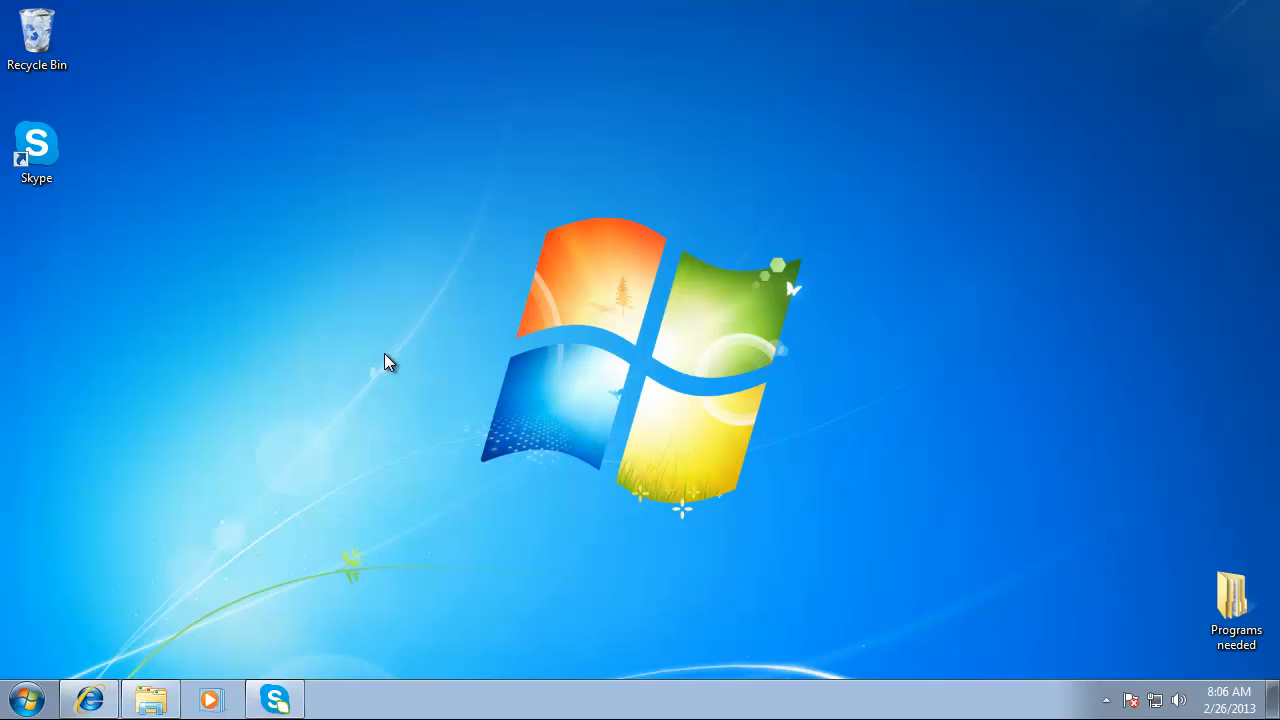
Step: Launch Internet Explorer and go to download.manycam.com/?os=win
left_click(88, 698)
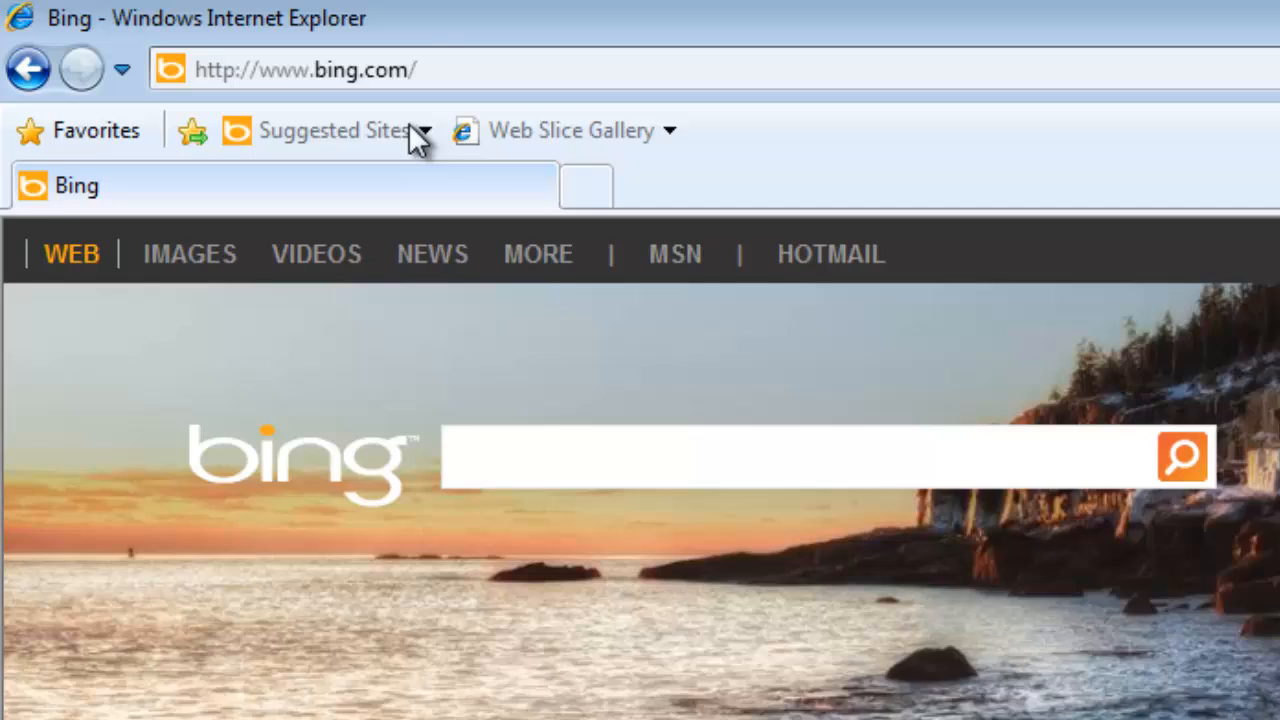
type("ht")
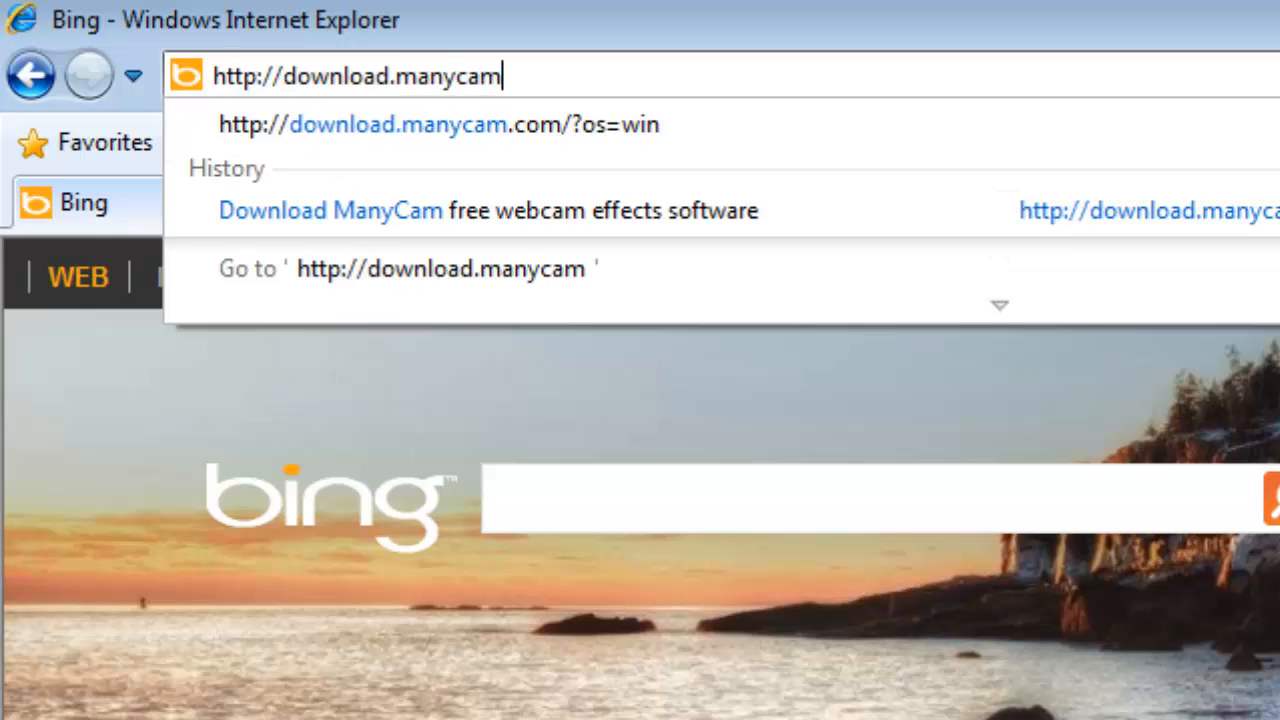
type(".com/?os=win")
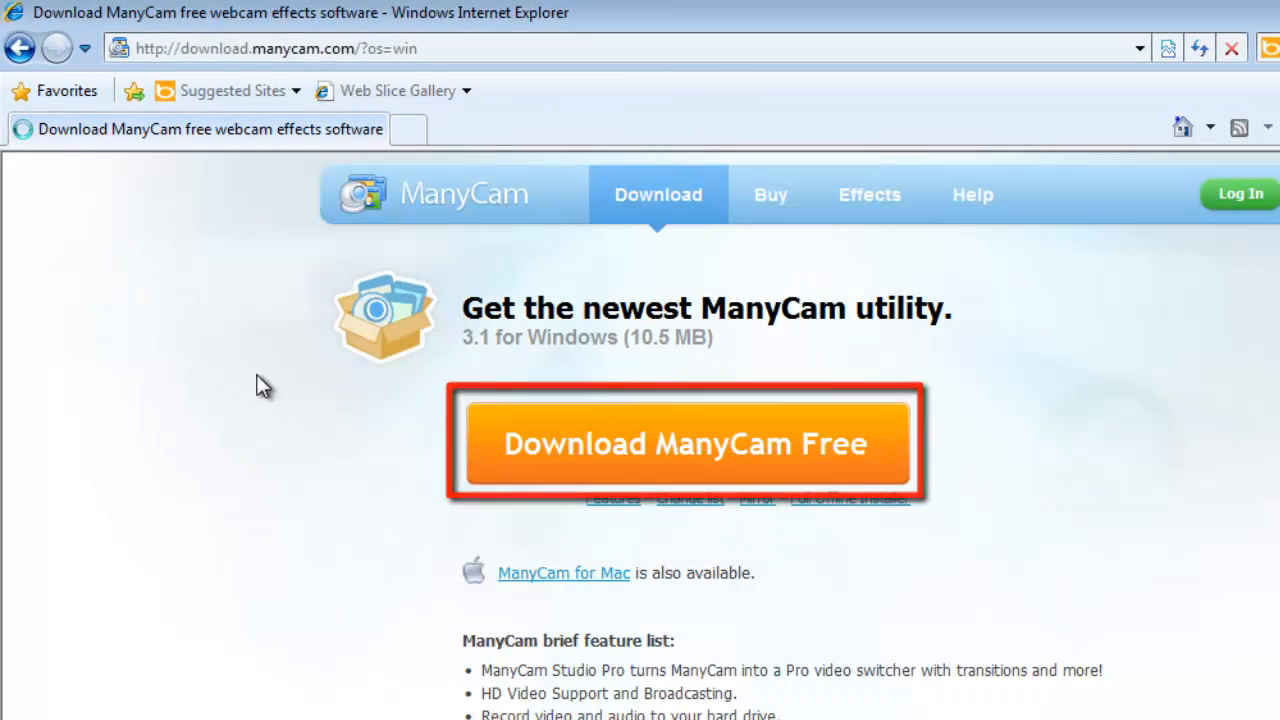
Step: Download ManyCamSetup.exe, save it and show it in the Downloads folder
left_click(684, 444)
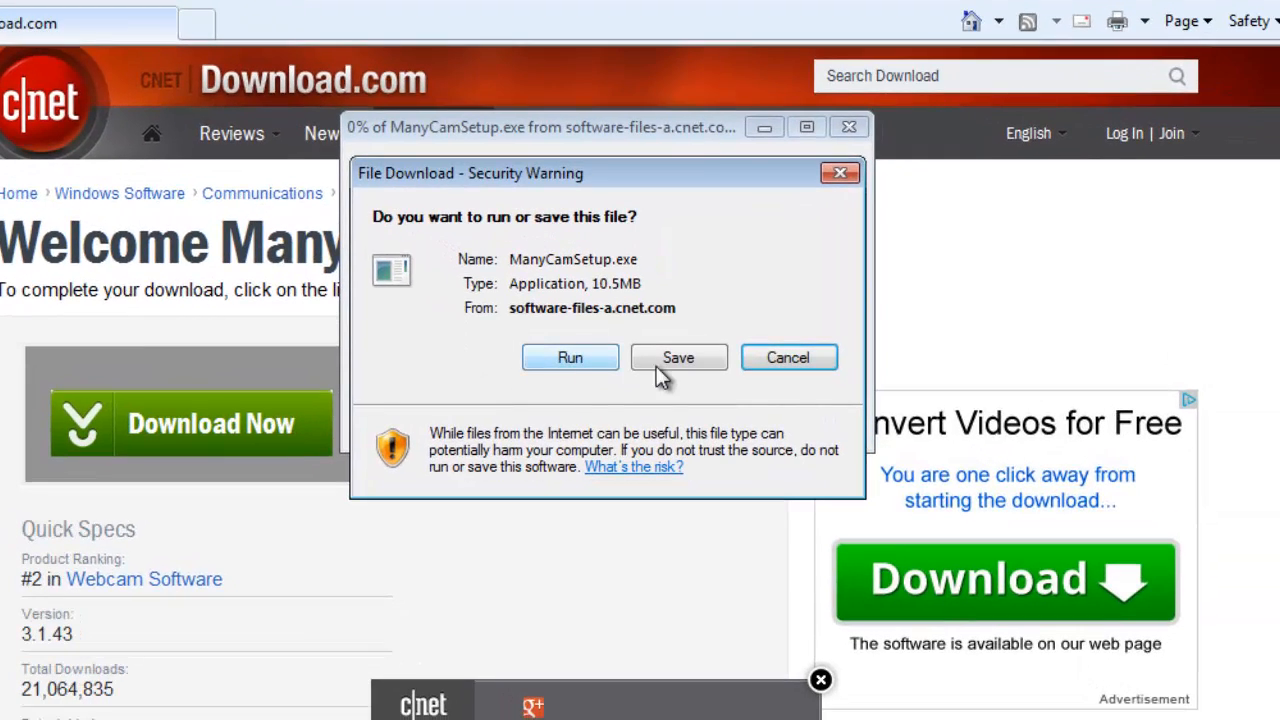
left_click(678, 356)
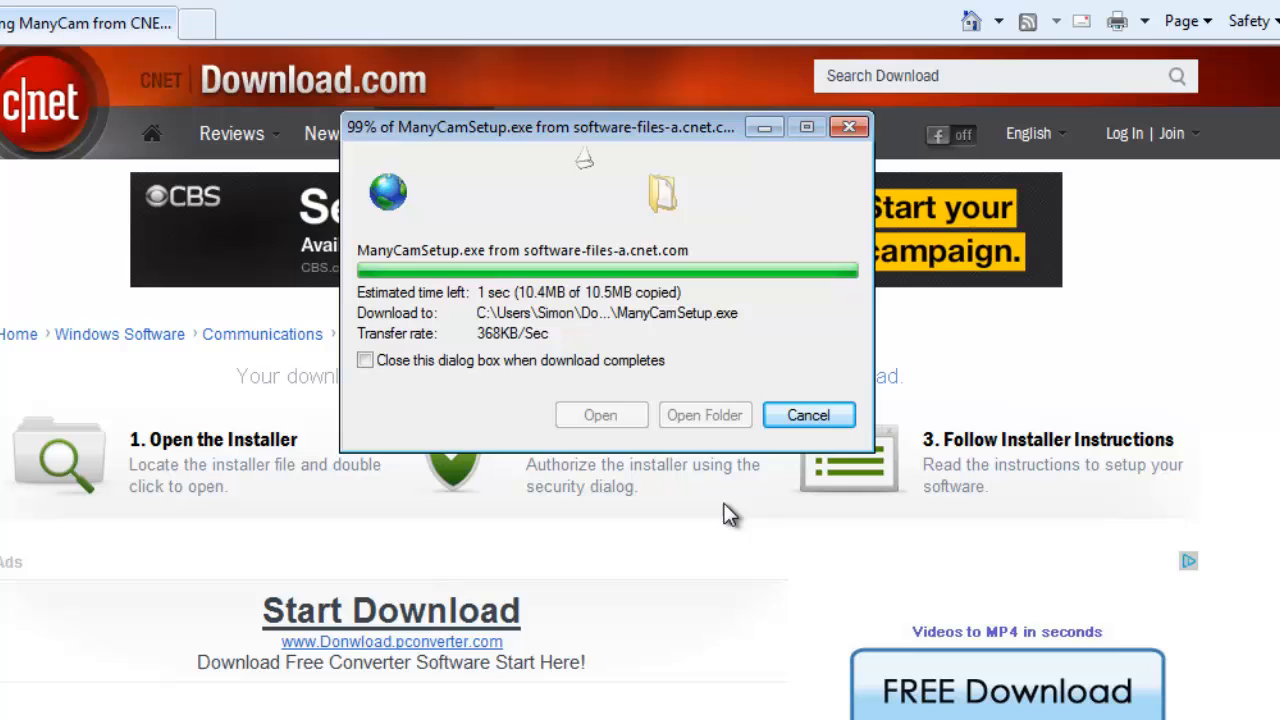
left_click(704, 414)
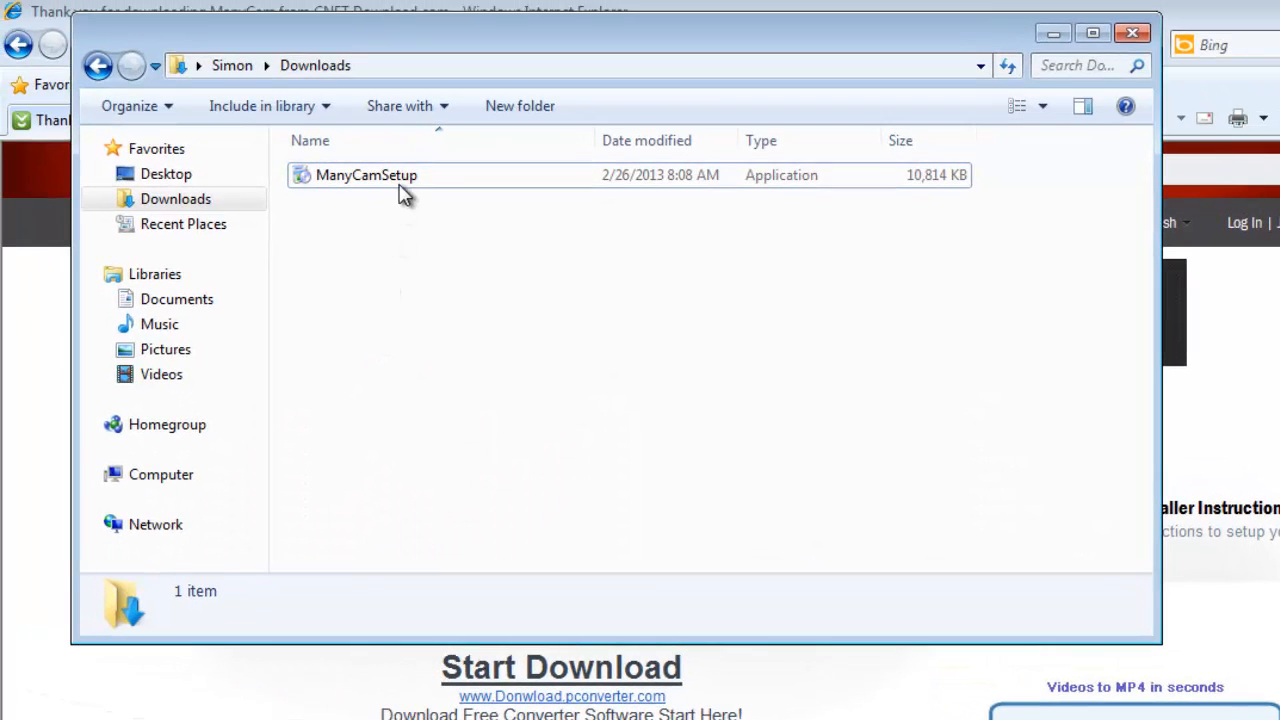
Step: Run ManyCamSetup.exe from Downloads and accept the terms to install ManyCam
double_click(366, 176)
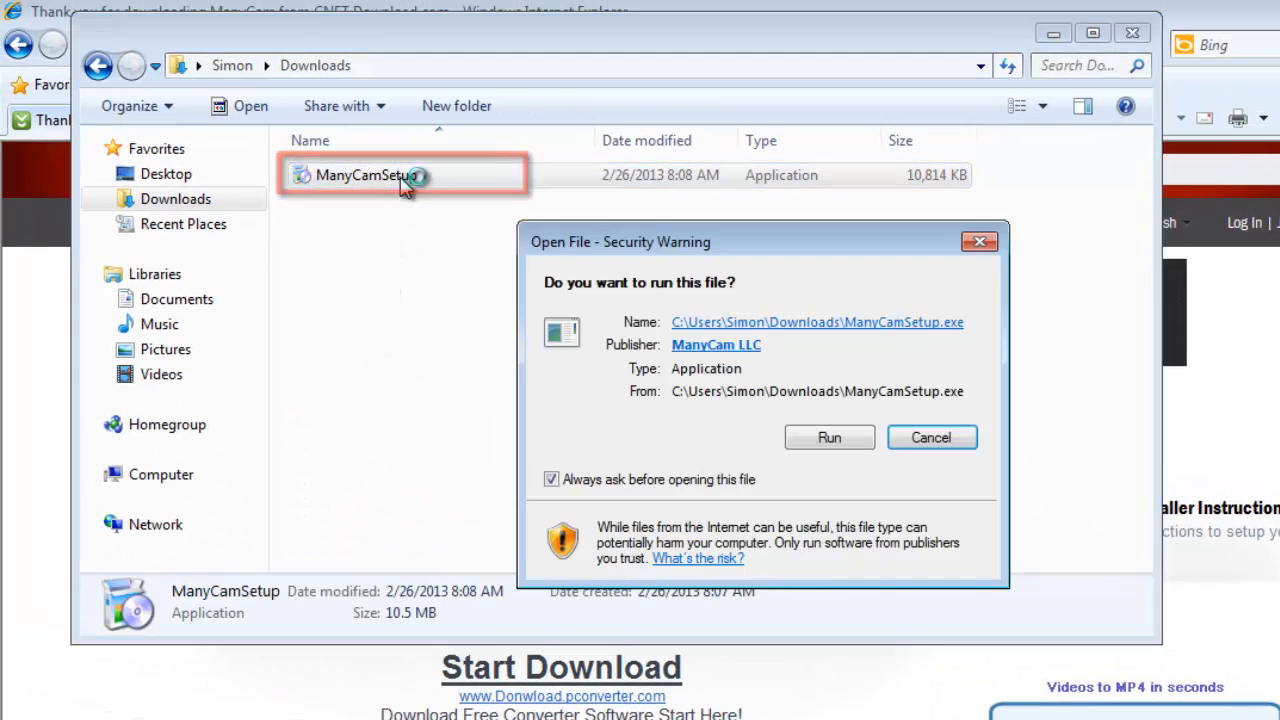
left_click(828, 436)
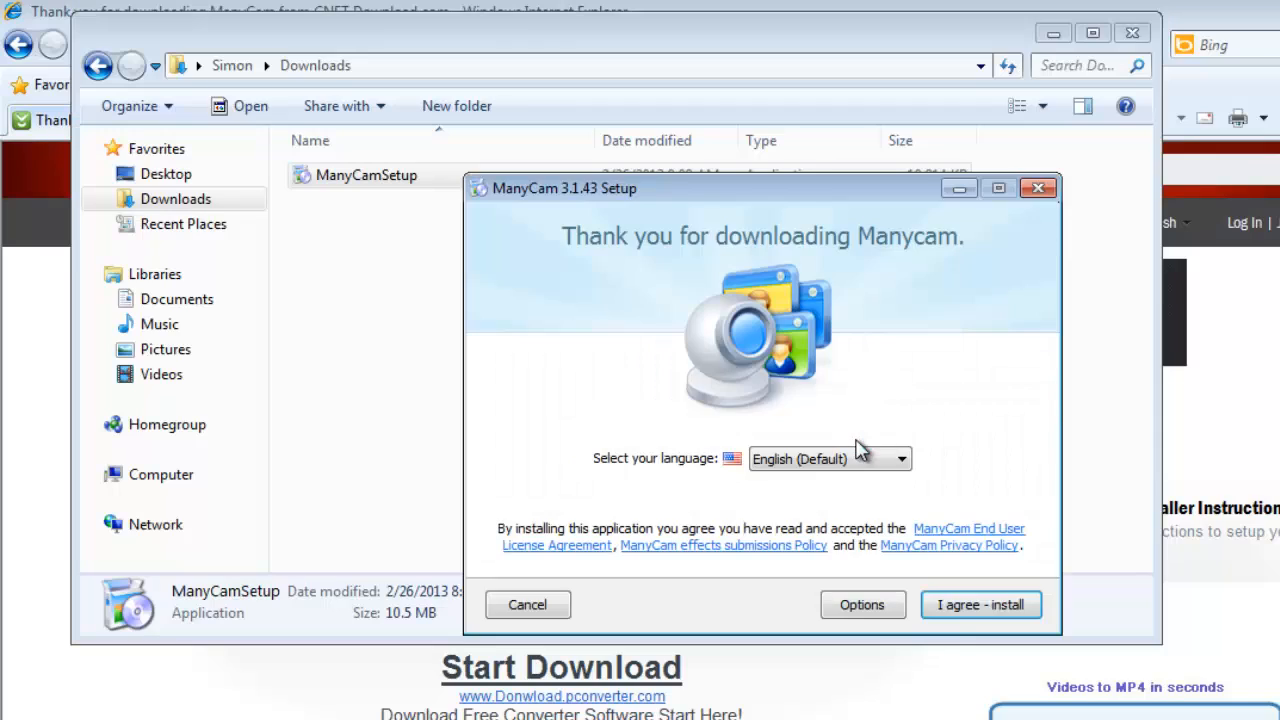
left_click(980, 604)
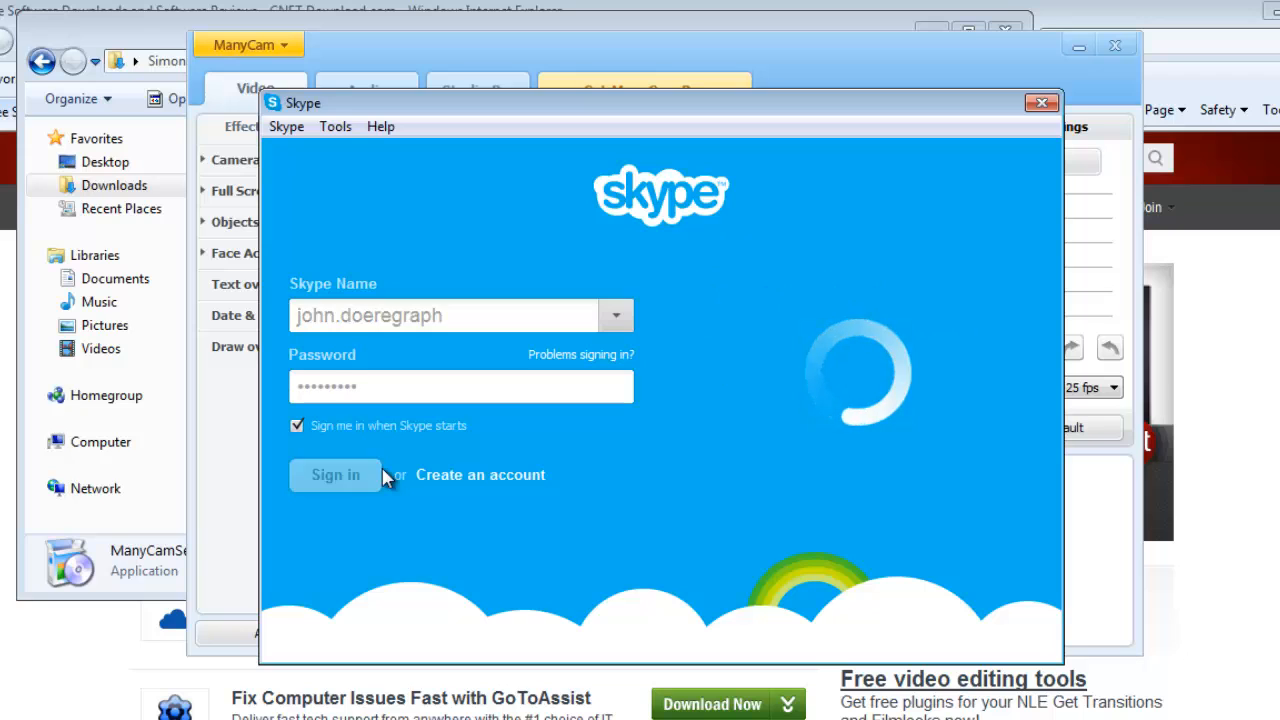
Step: Sign in to Skype and bring up its Options via the Tools menu
left_click(336, 474)
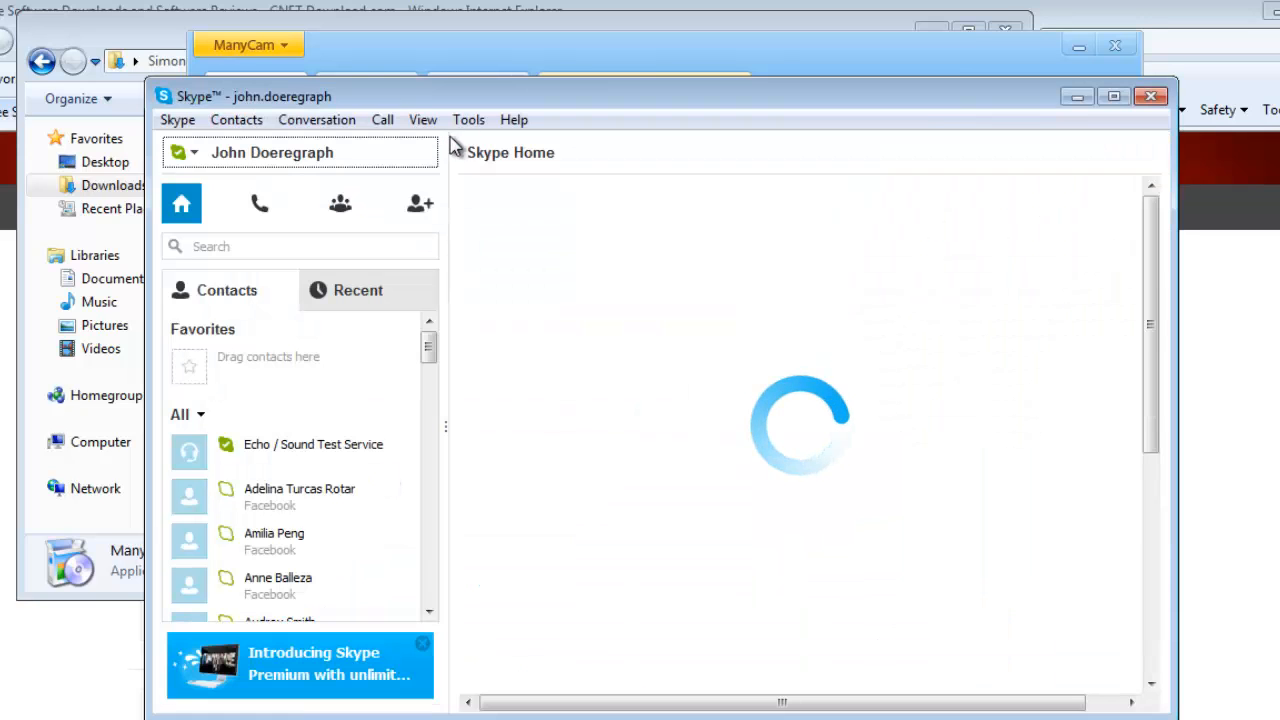
left_click(468, 120)
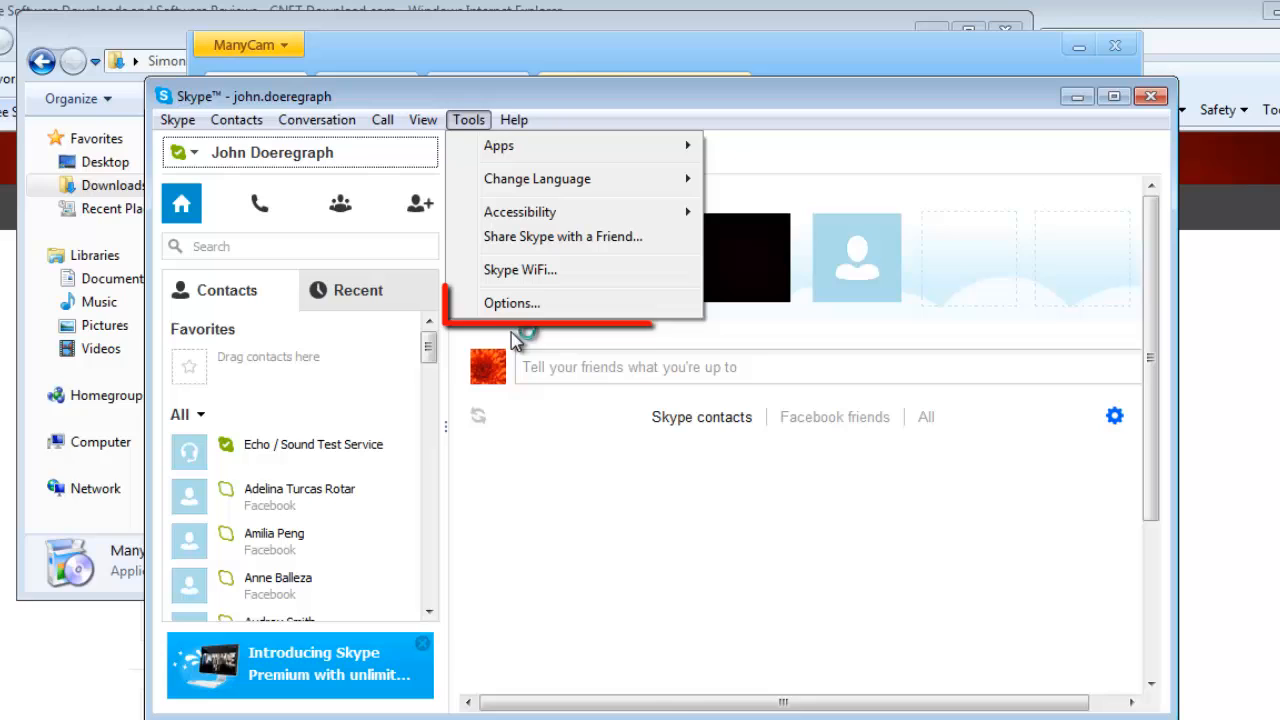
left_click(512, 304)
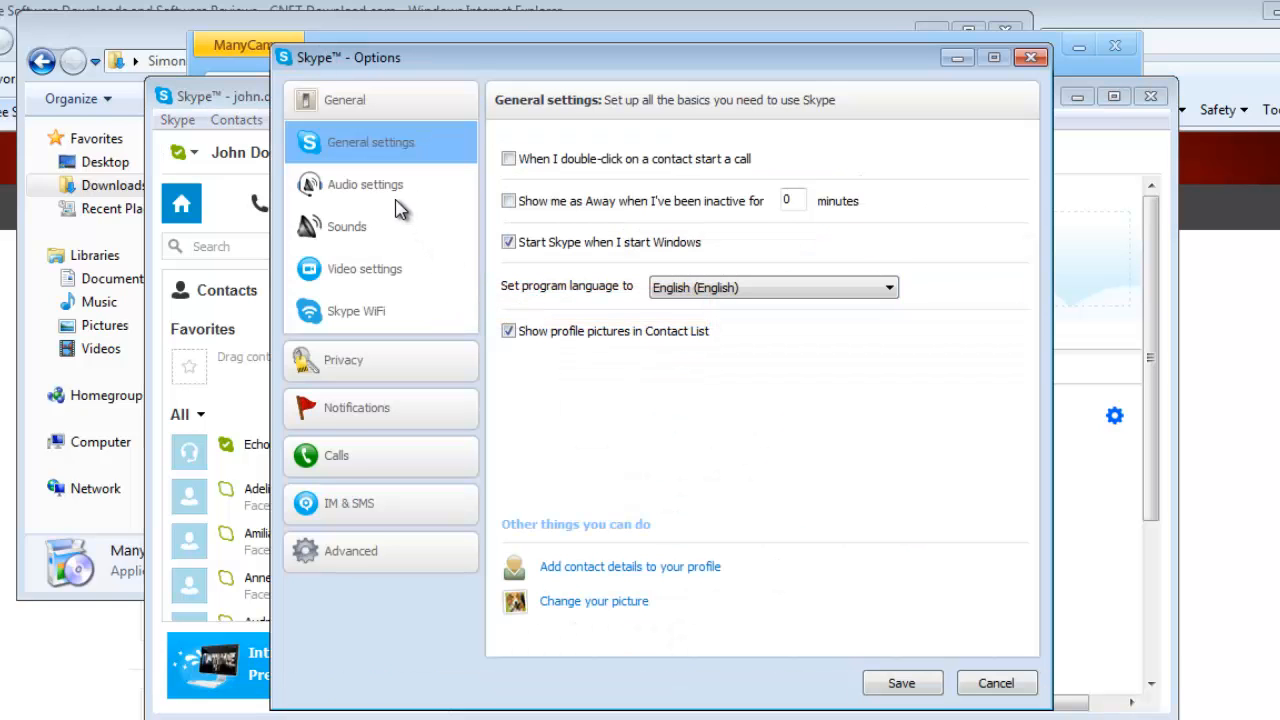
Step: In Skype's Video settings choose ManyCam Virtual Webcam as the webcam
left_click(364, 268)
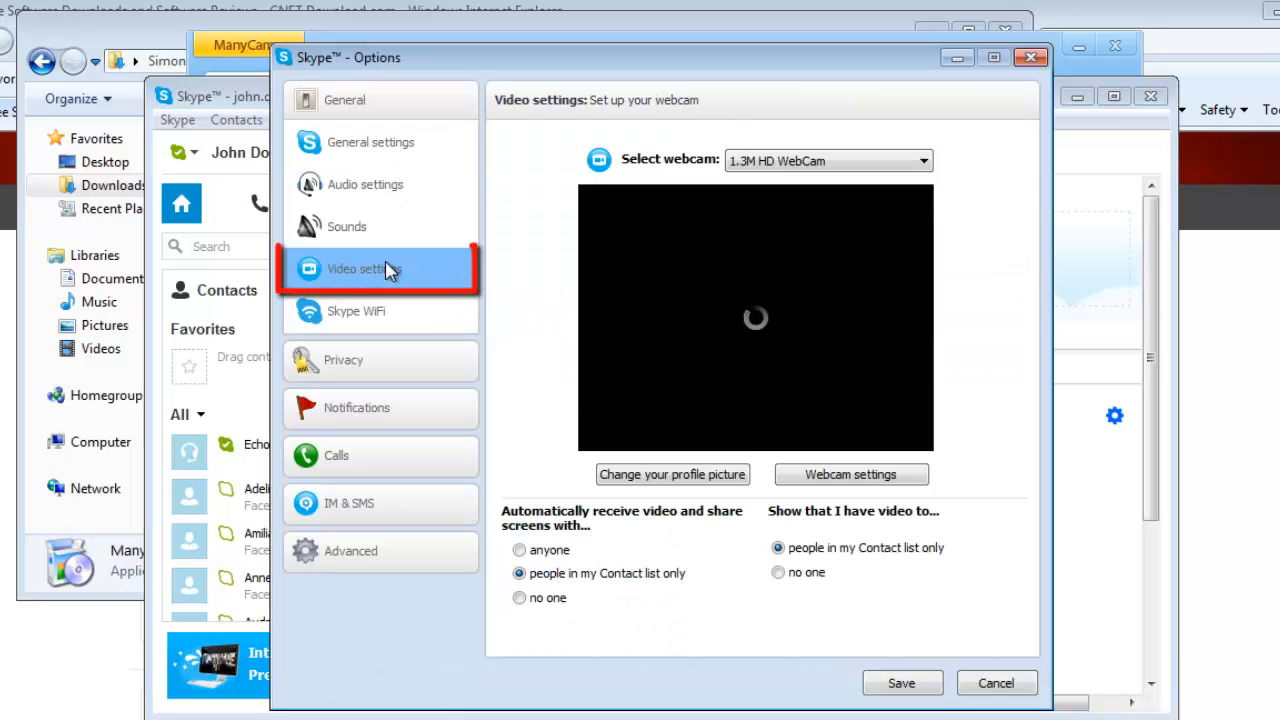
mouse_move(458, 246)
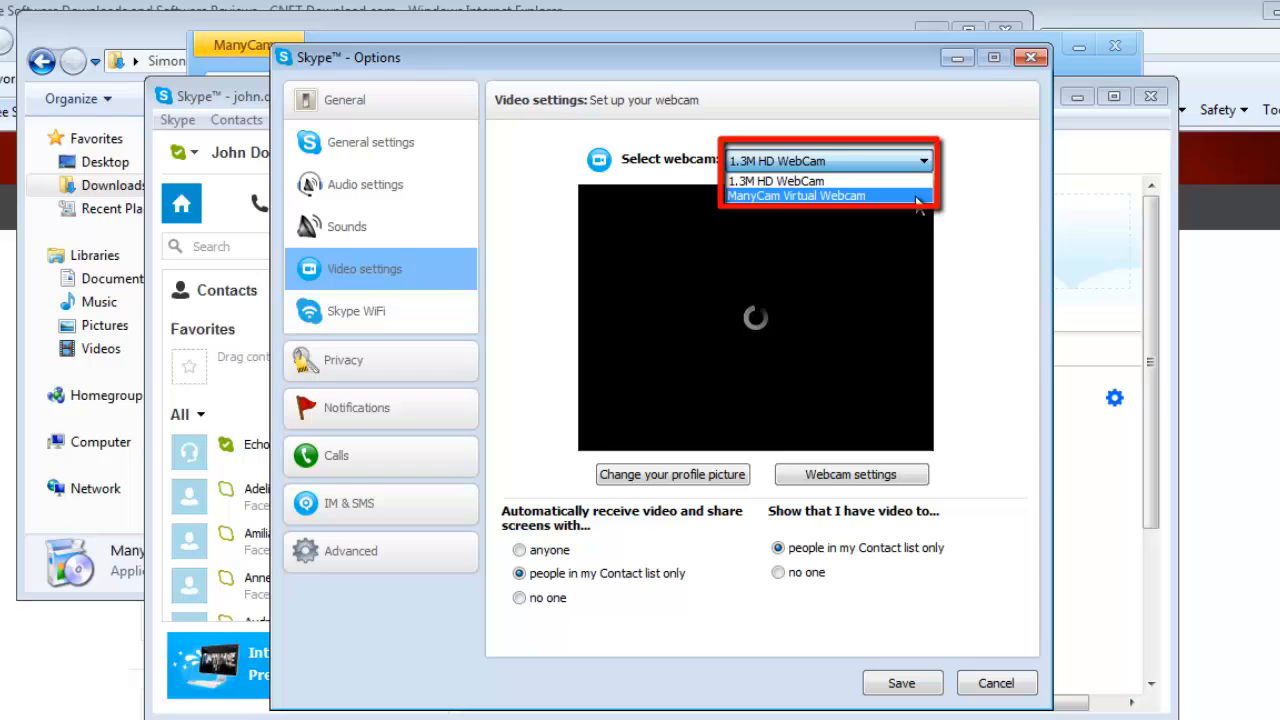
left_click(796, 196)
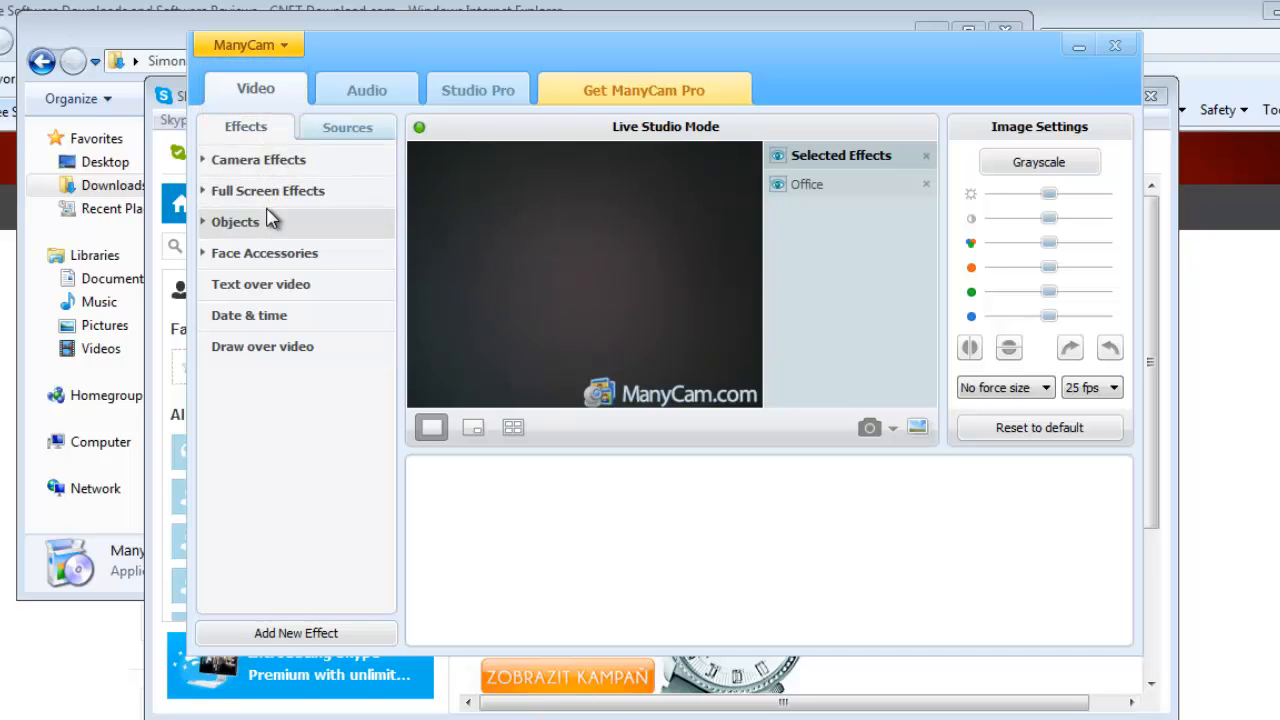
Step: Under Full Screen Effects > Borders, apply the Inside the Mouth border to the live video
left_click(268, 190)
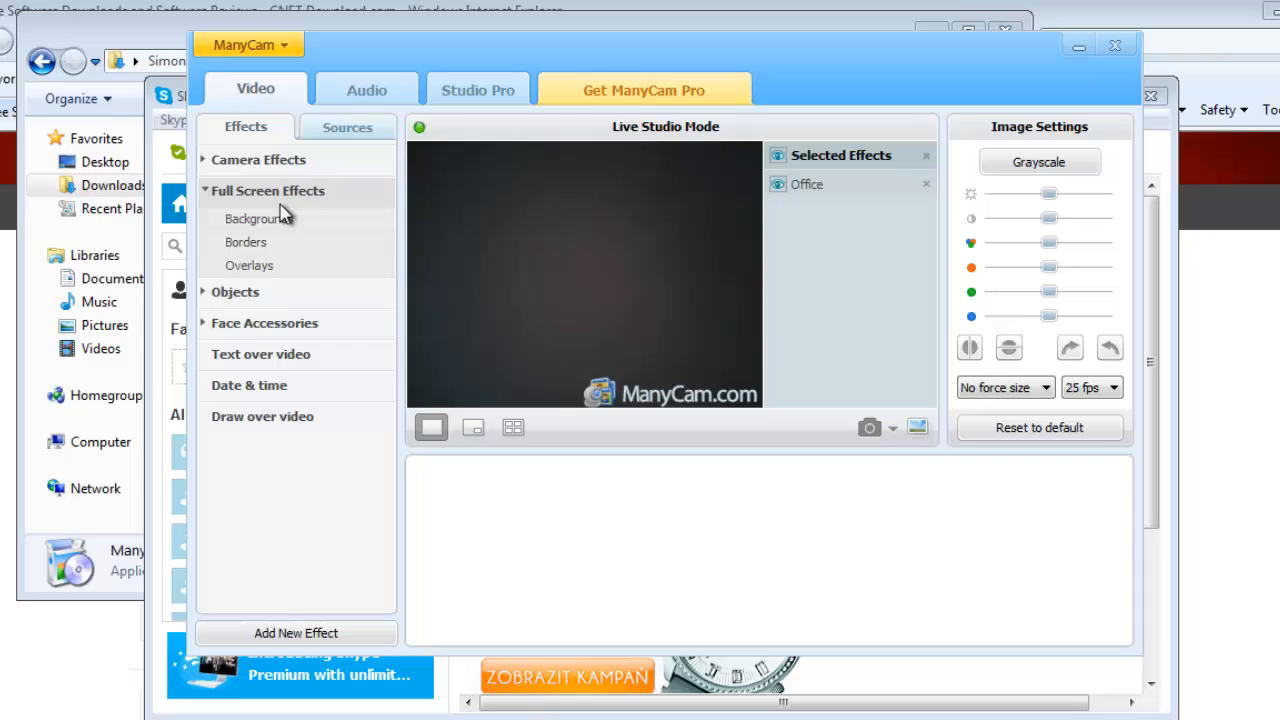
left_click(256, 218)
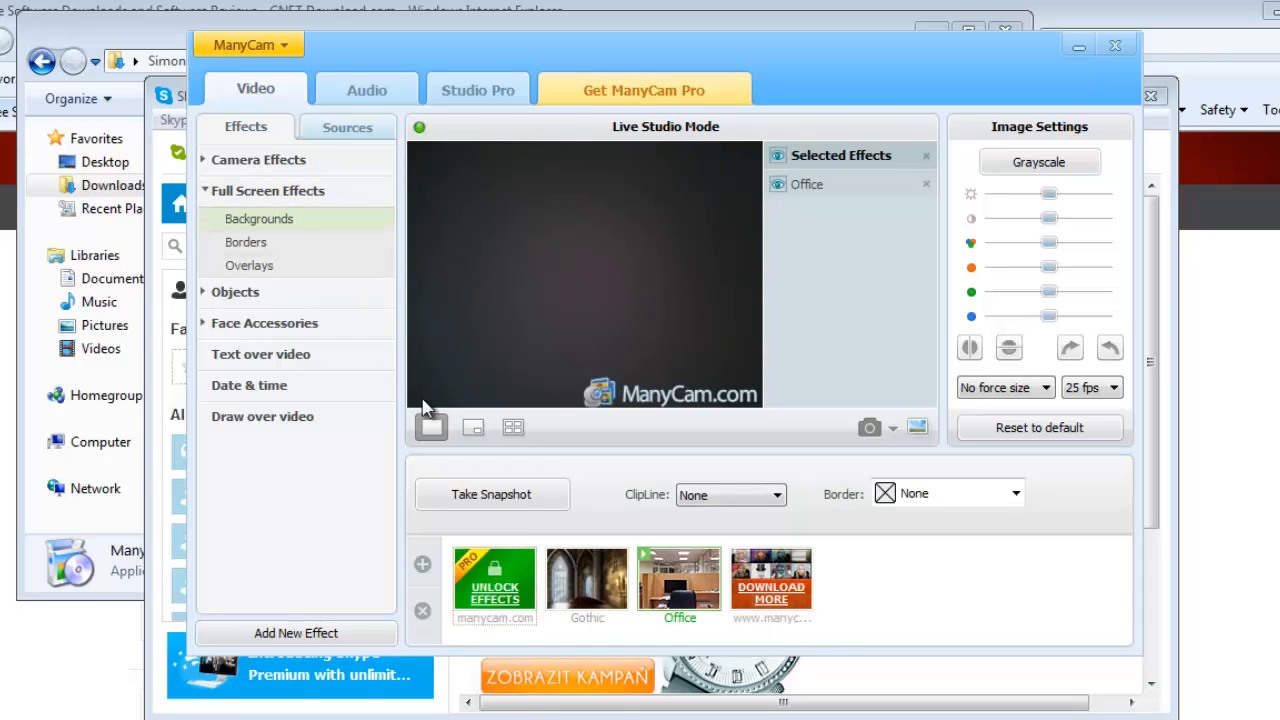
left_click(588, 580)
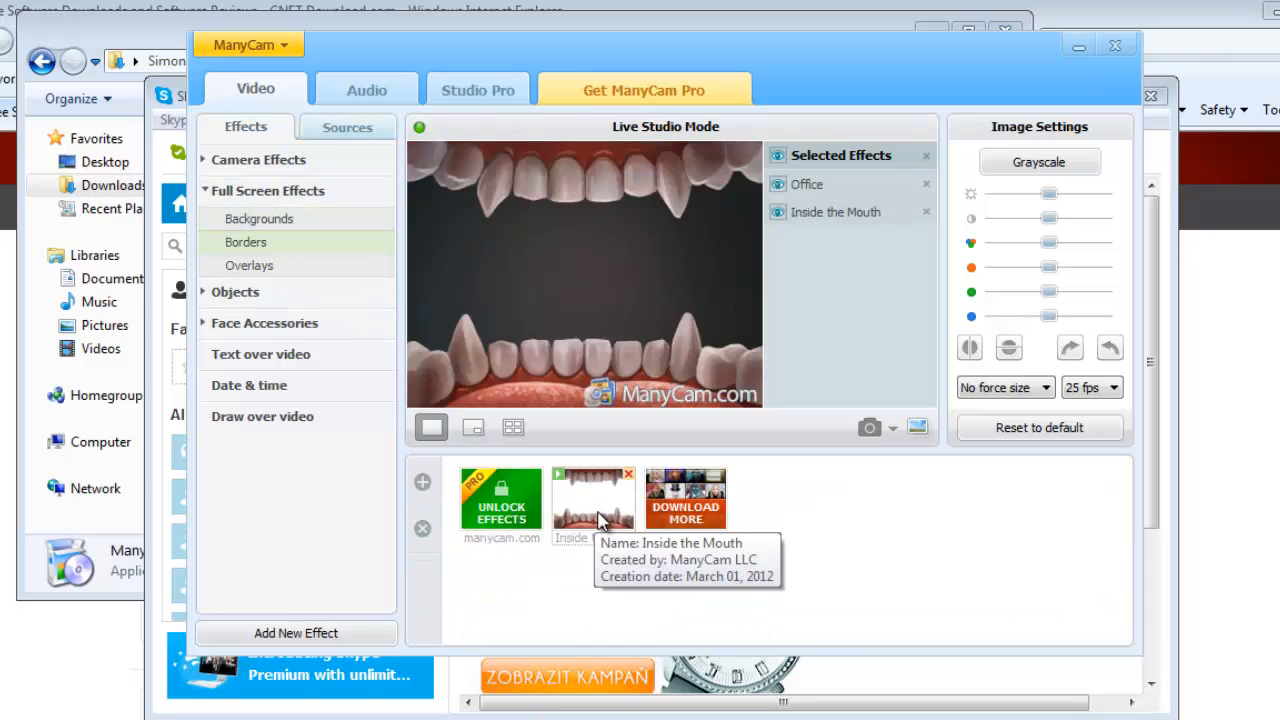